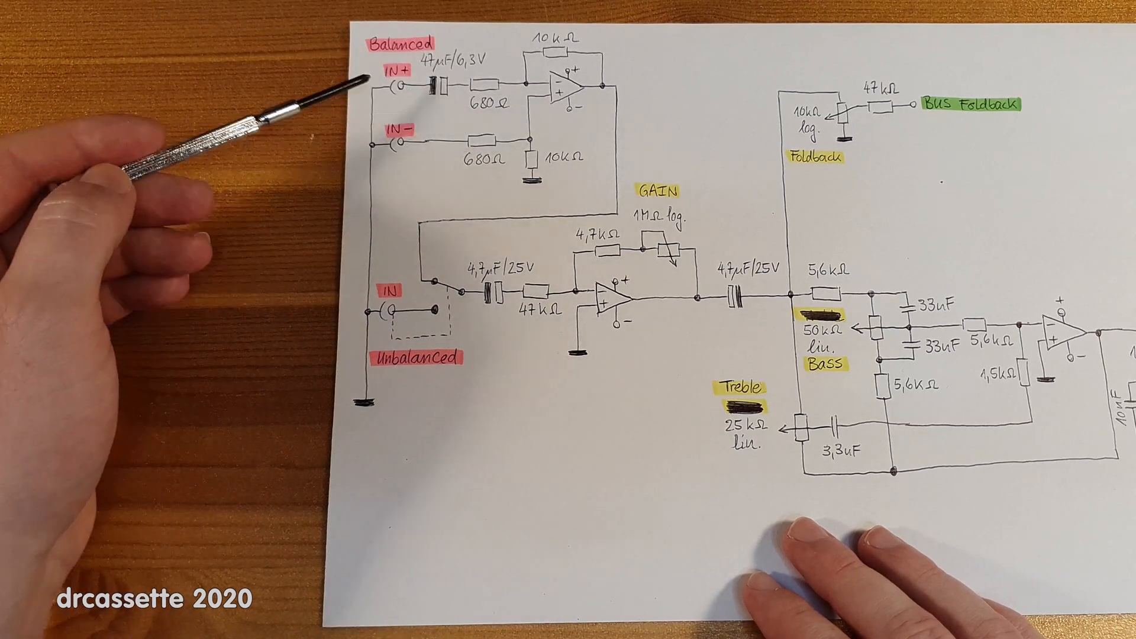
mouse_move(384, 87)
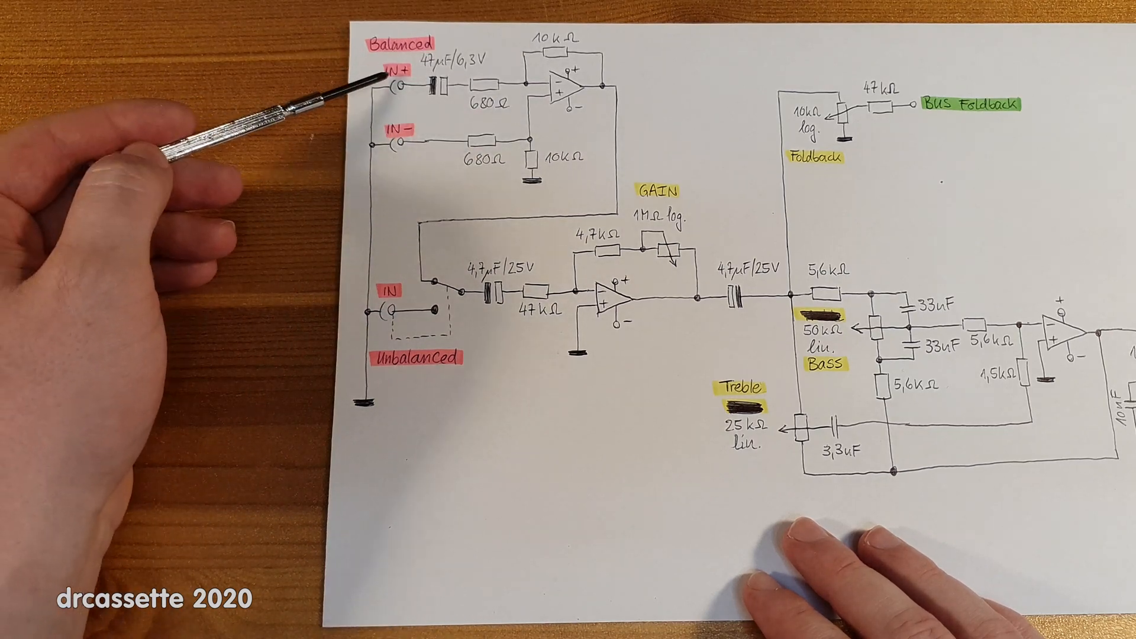